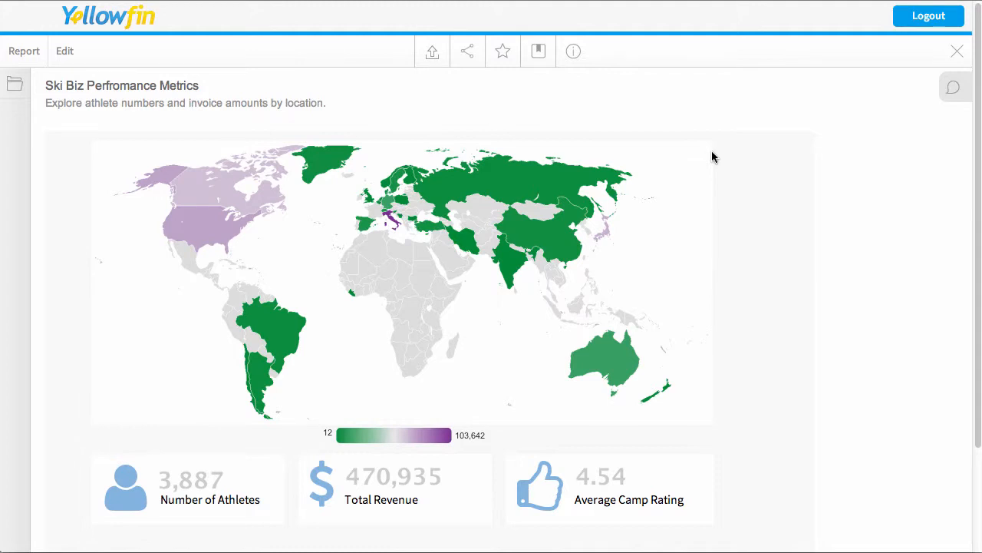
pyautogui.moveTo(364, 381)
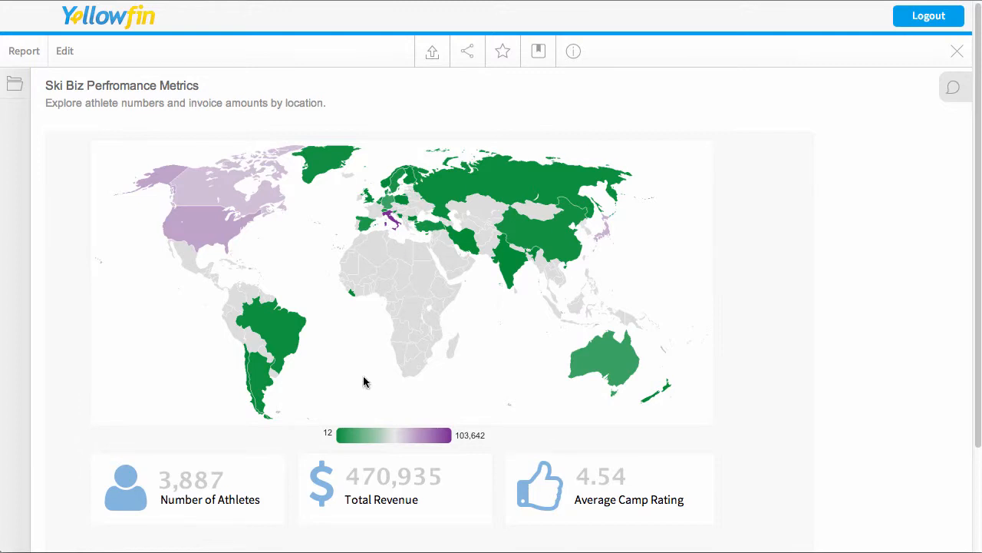
pyautogui.moveTo(726, 485)
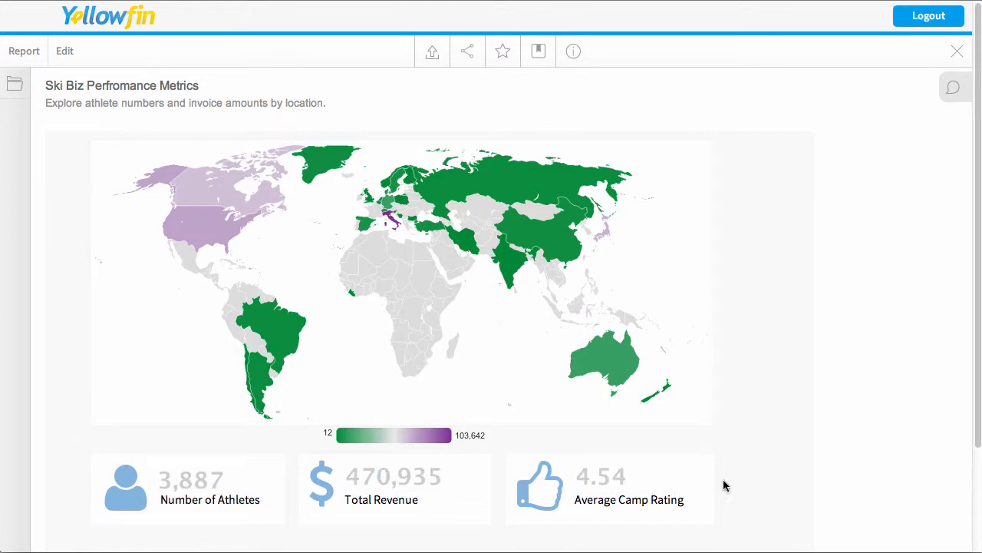
pyautogui.moveTo(750, 478)
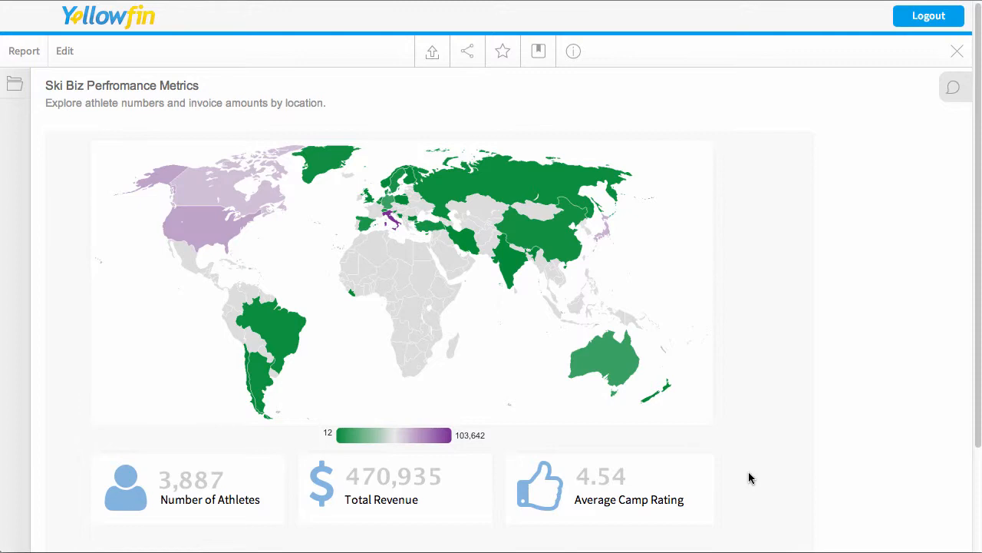
pyautogui.moveTo(226, 191)
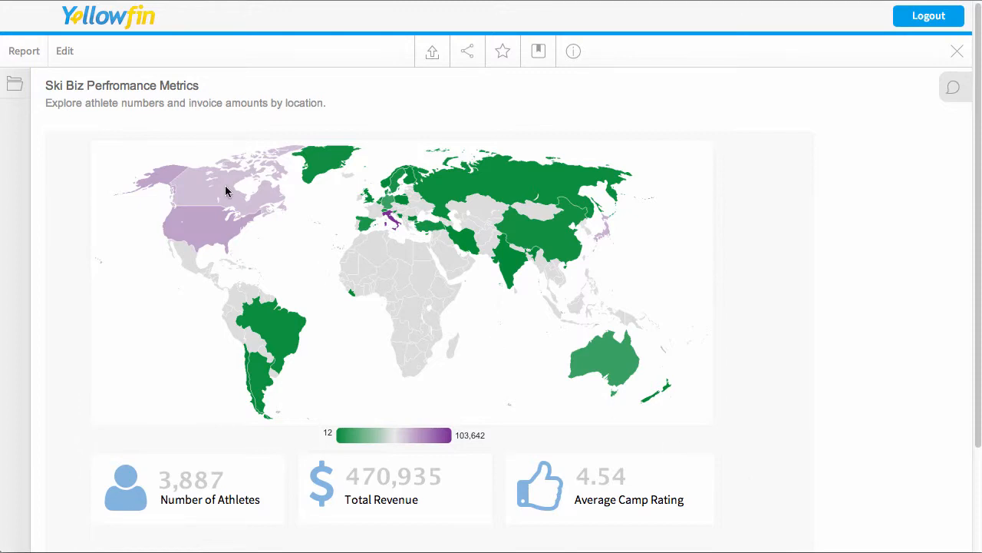
# Start a new report from the Report menu to reach the Create new Report page.
pyautogui.click(23, 51)
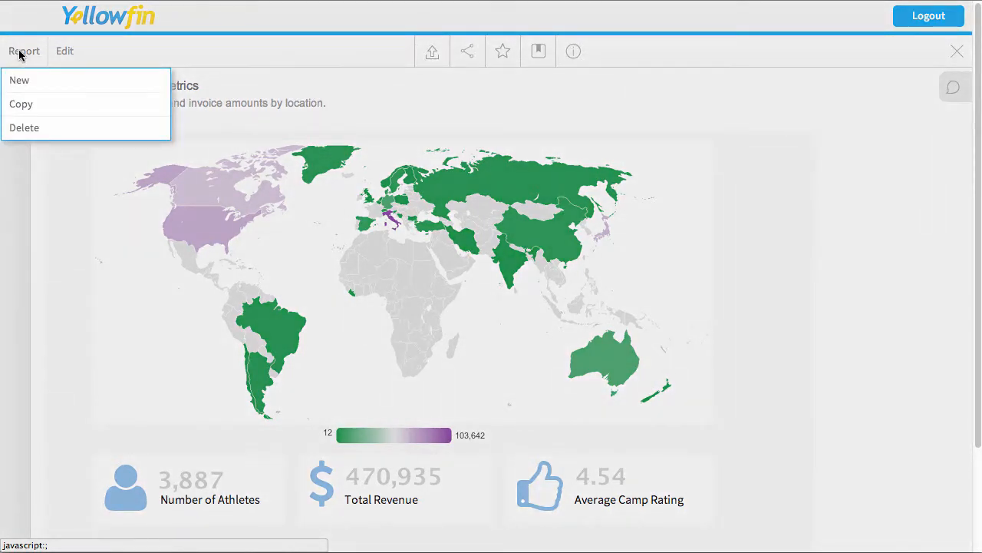
pyautogui.moveTo(21, 80)
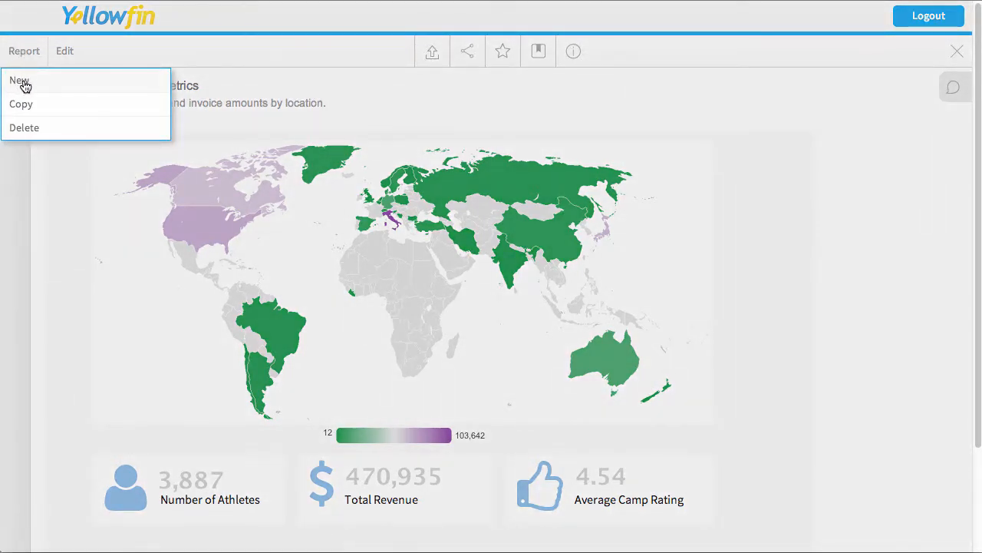
pyautogui.click(19, 80)
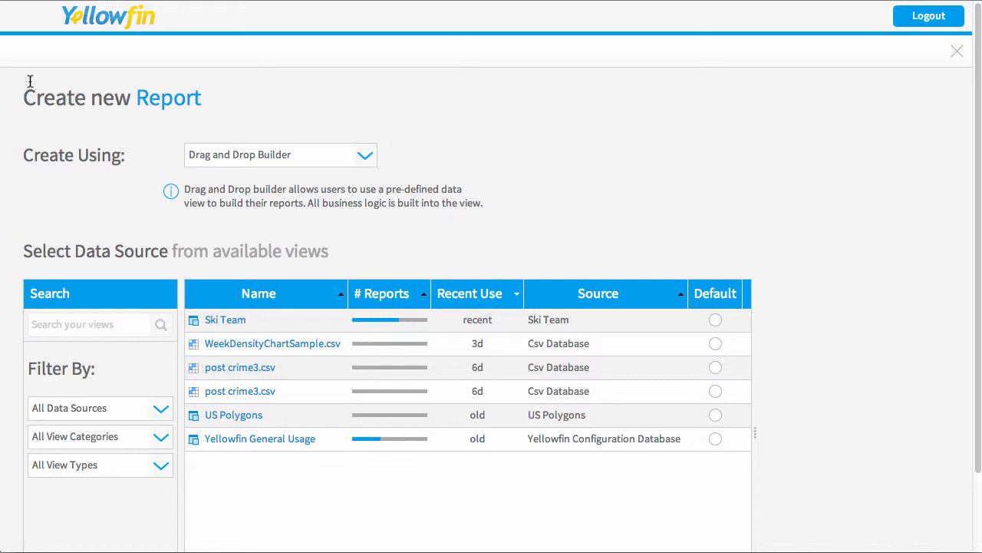
pyautogui.moveTo(249, 325)
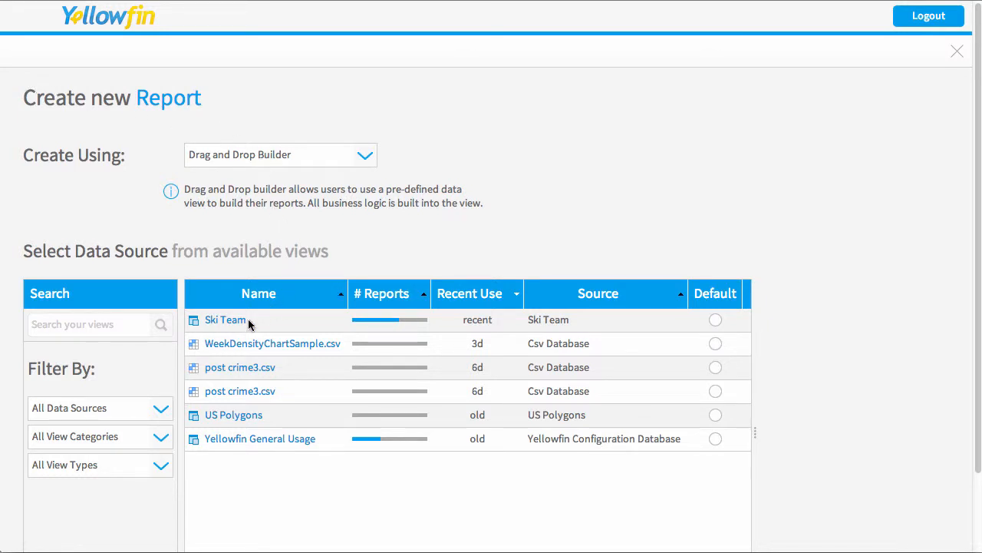
pyautogui.moveTo(226, 319)
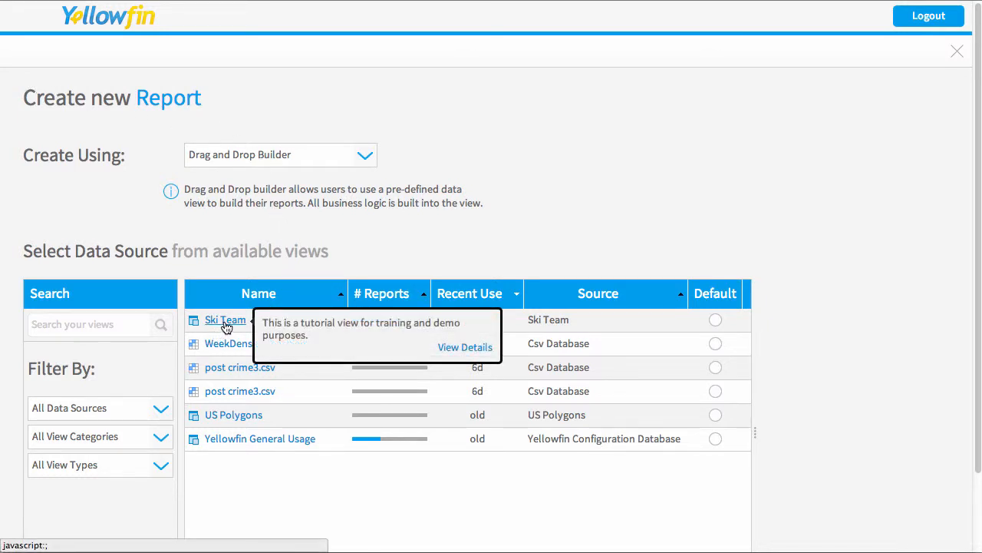
# Build a Ski Team report of invoiced amounts by demographic with a Sum total of $47,062,418.
pyautogui.click(225, 319)
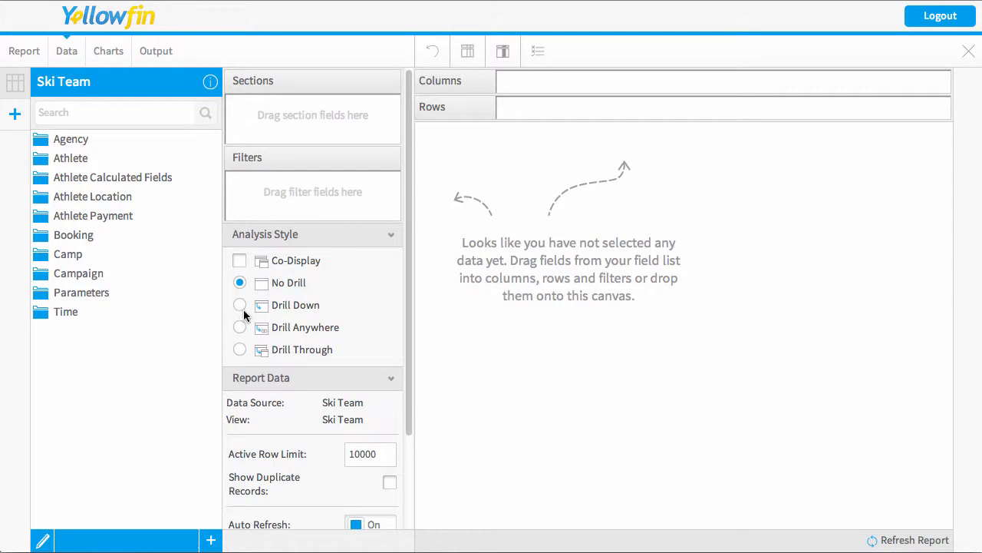
pyautogui.moveTo(74, 161)
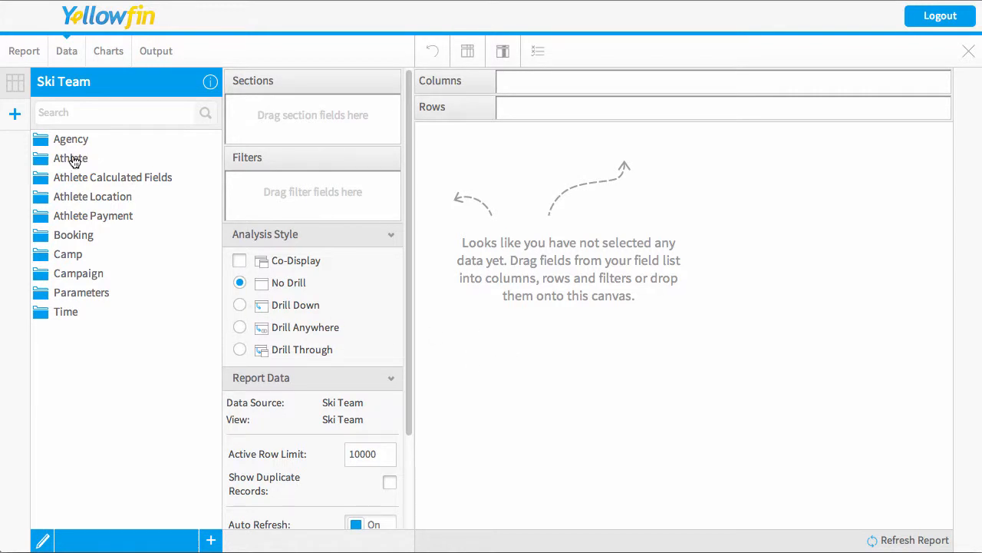
pyautogui.click(70, 158)
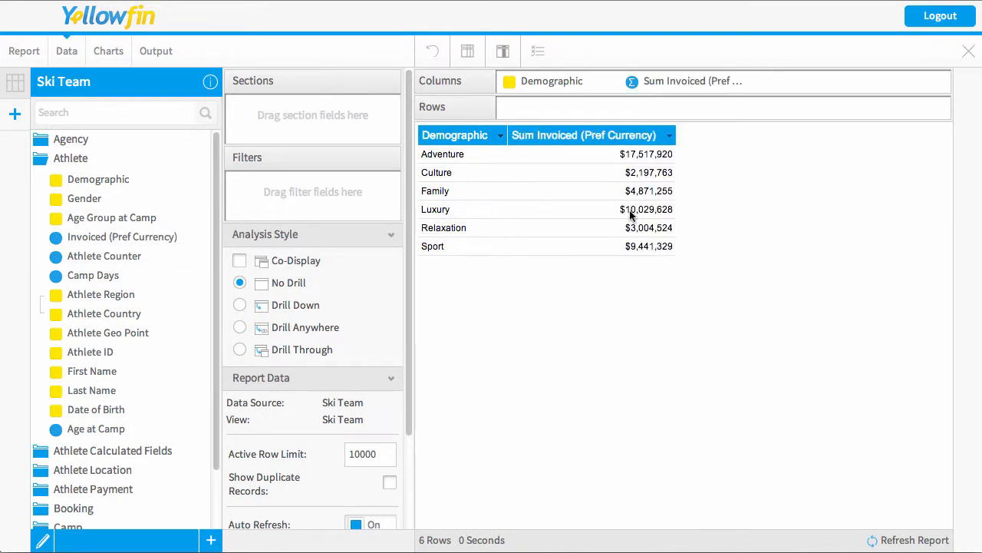
pyautogui.click(667, 135)
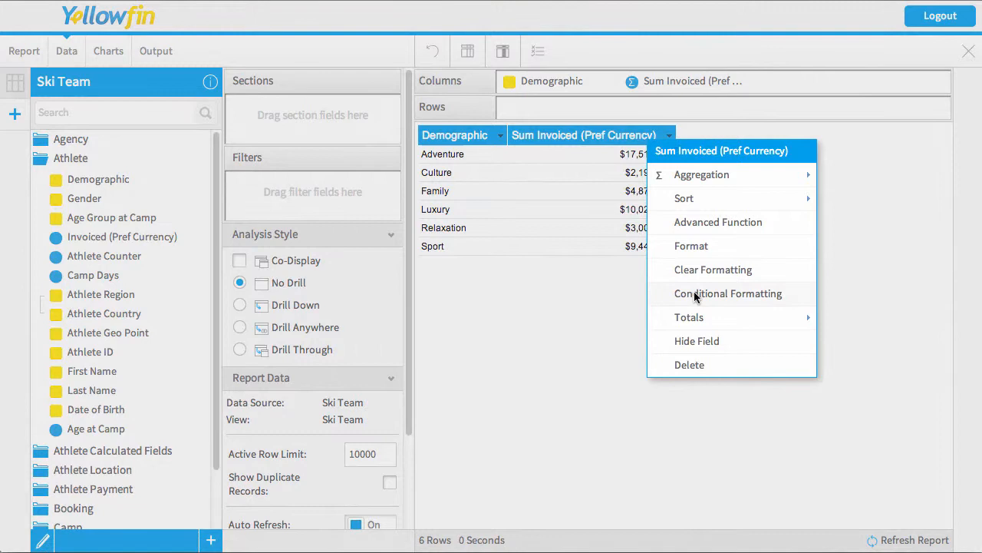
pyautogui.click(688, 317)
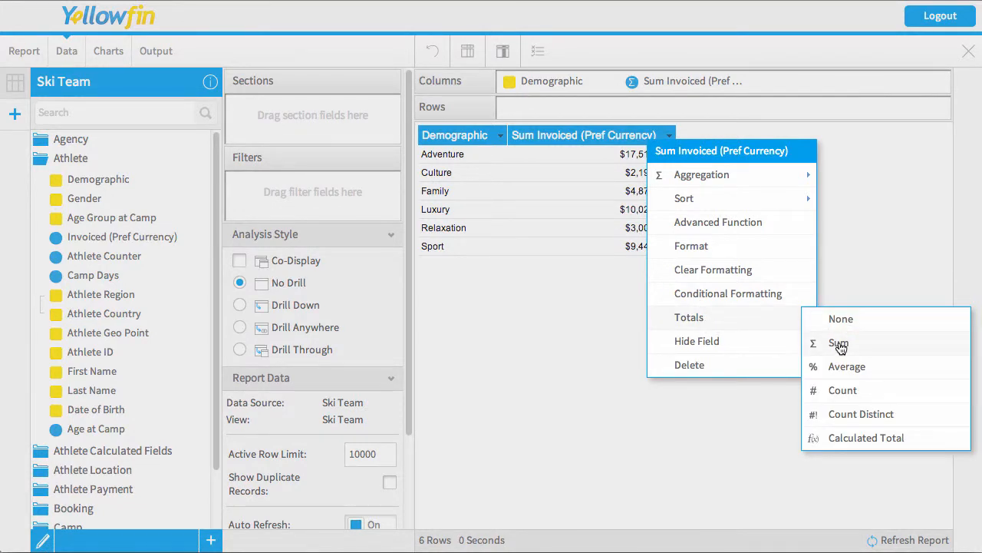
pyautogui.click(839, 342)
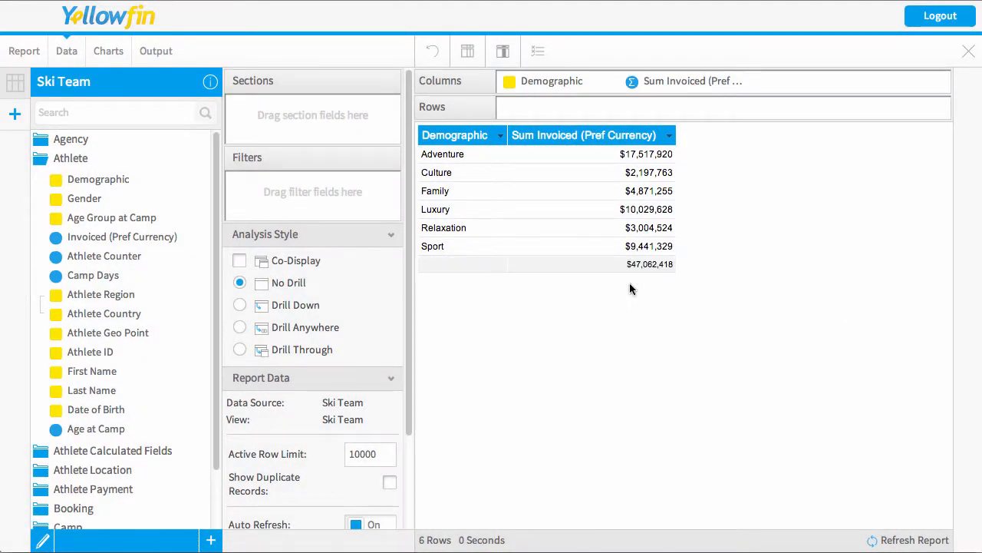
pyautogui.moveTo(656, 285)
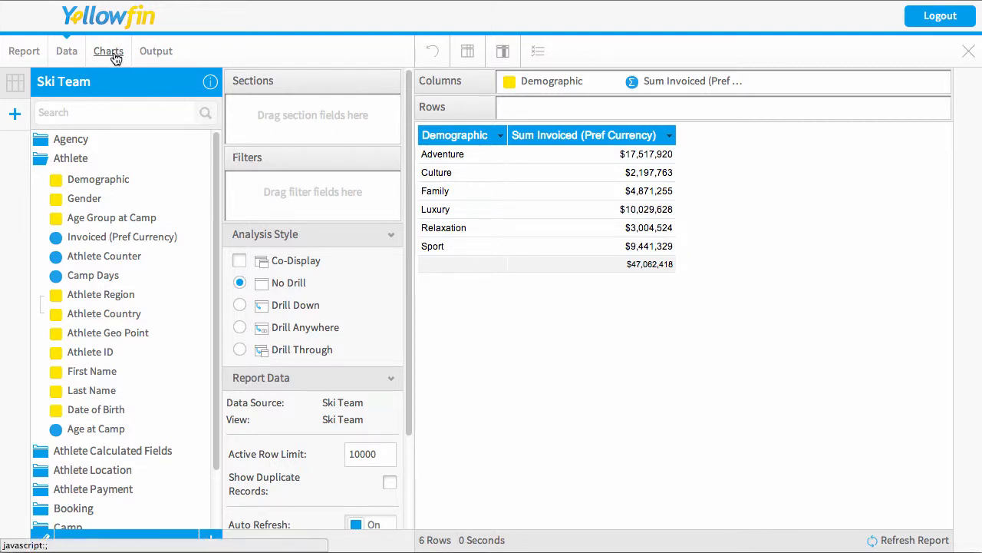
# Switch the report's chart from Auto Chart to the Special Purpose Numeric Display type.
pyautogui.click(108, 51)
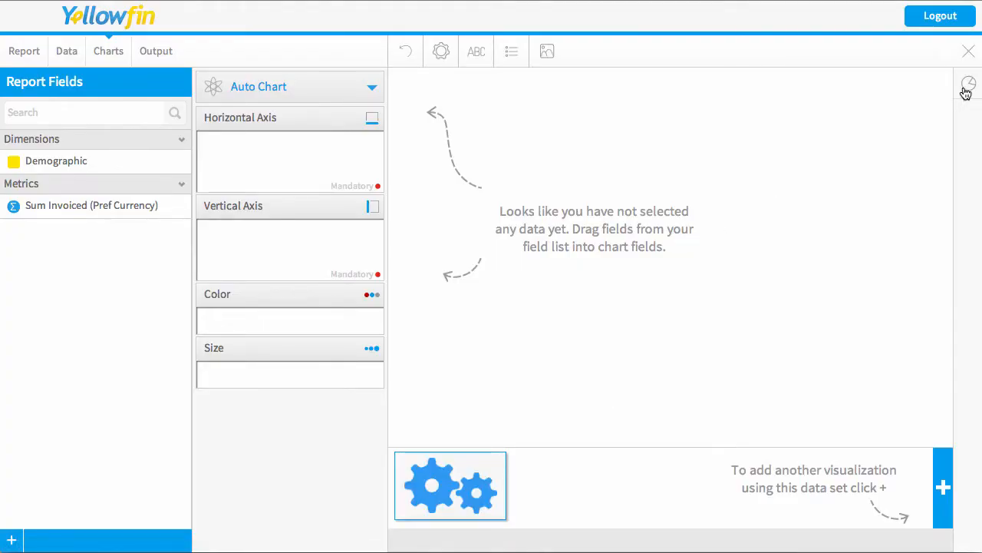
pyautogui.click(967, 83)
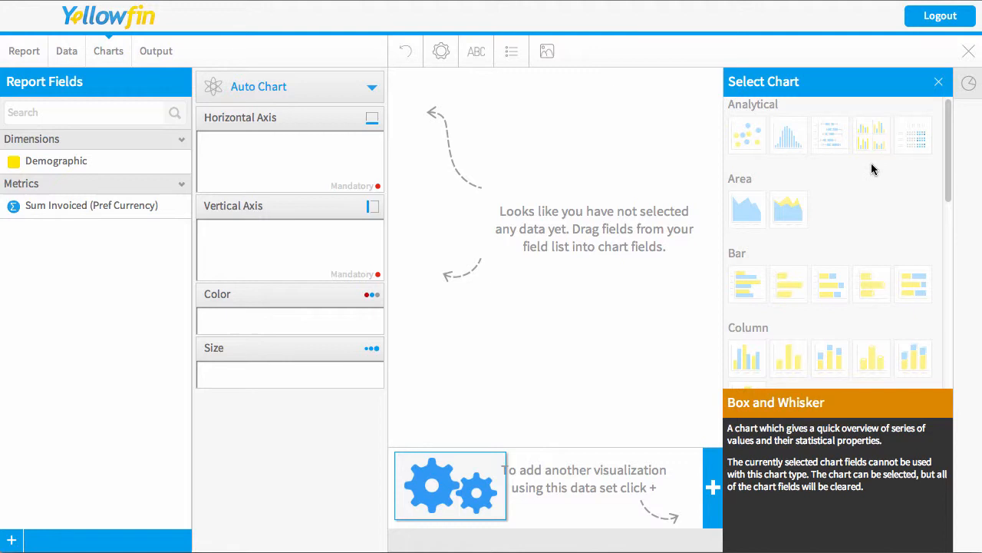
pyautogui.scroll(-3)
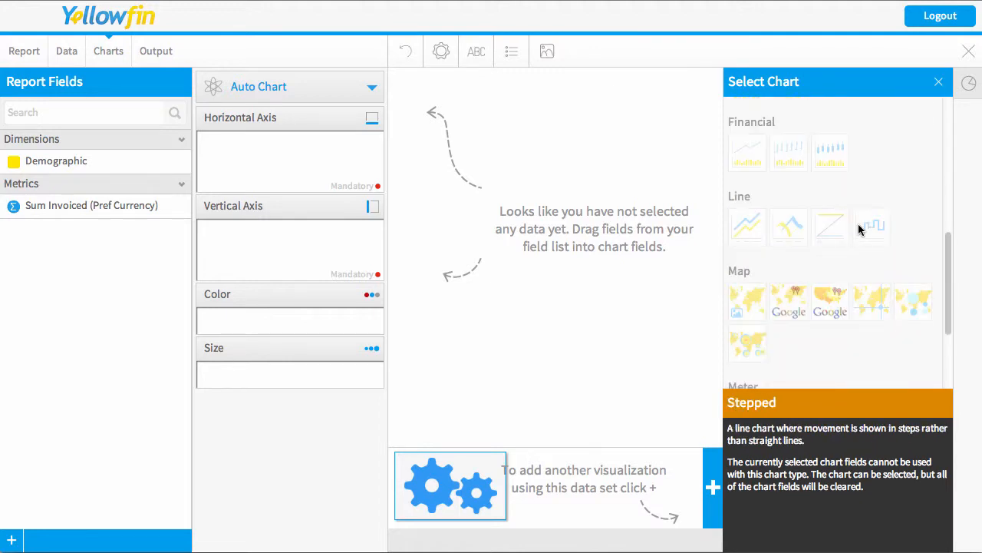
pyautogui.scroll(-3)
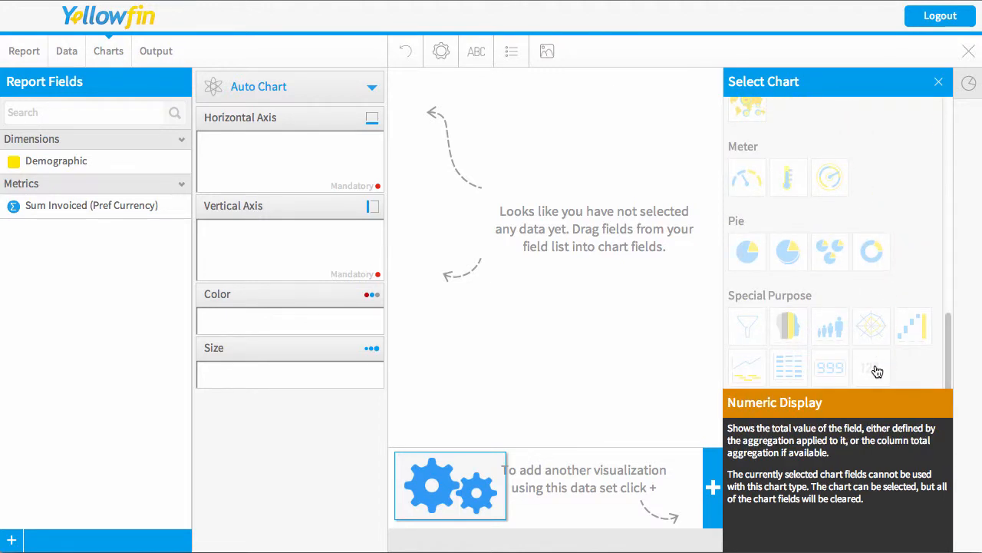
pyautogui.click(829, 367)
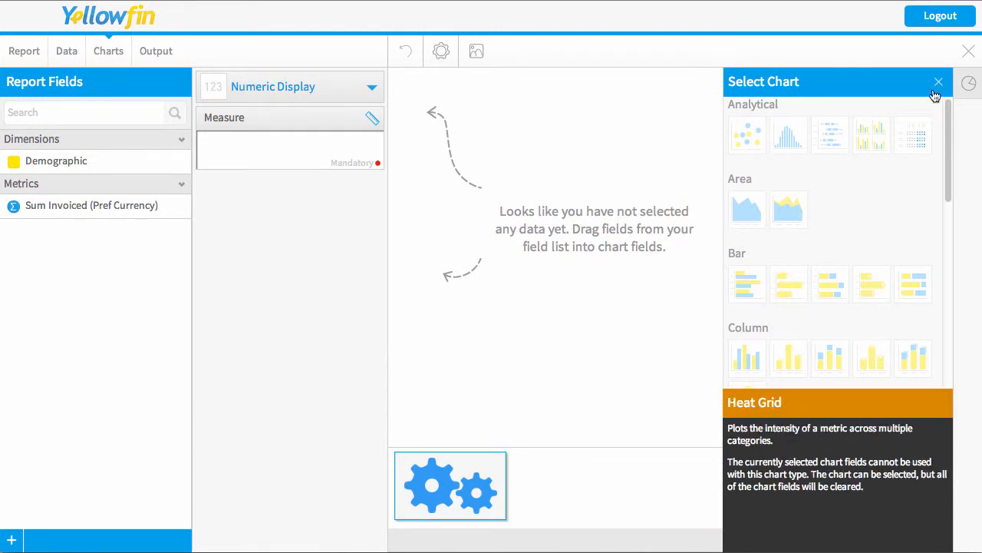
pyautogui.click(938, 81)
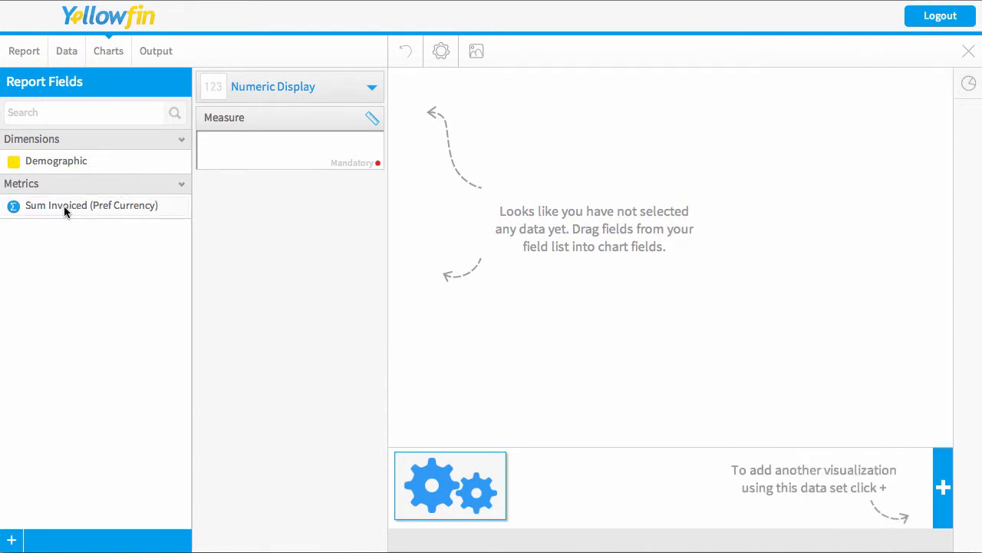
# Put Sum Invoiced (Pref Currency) in the Measure field, keeping Default Aggregate Total ($47,062,418).
pyautogui.moveTo(90, 205); pyautogui.dragTo(295, 146)
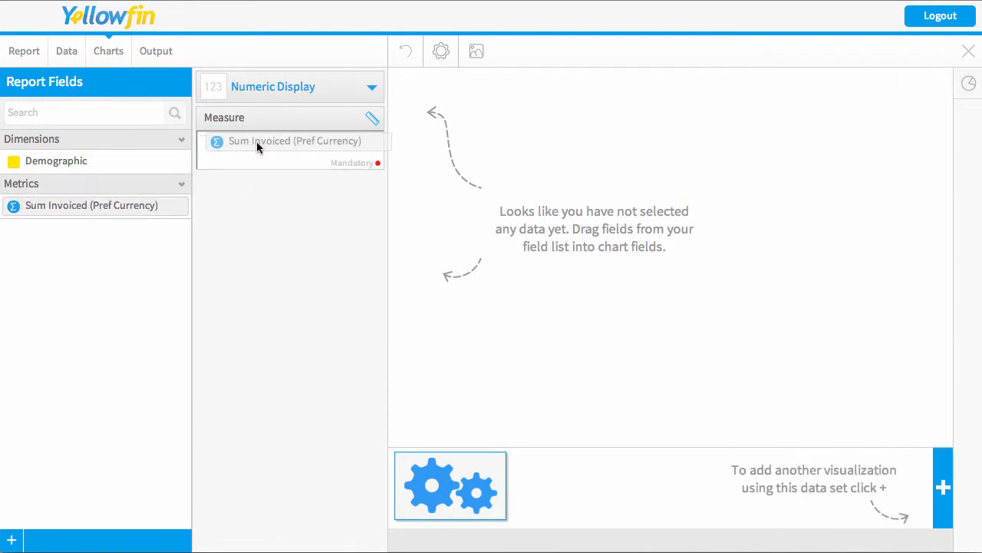
pyautogui.moveTo(91, 205); pyautogui.dragTo(290, 143)
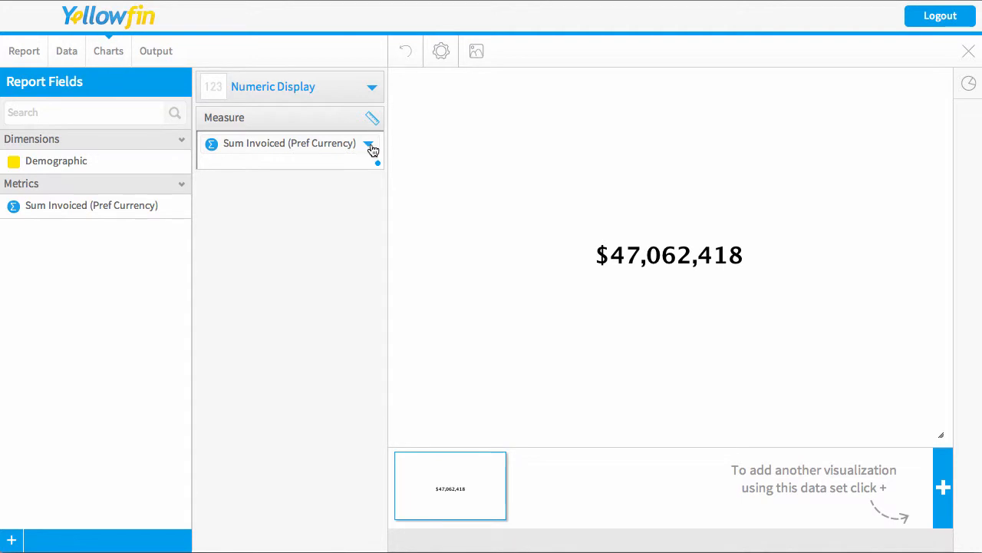
pyautogui.click(372, 145)
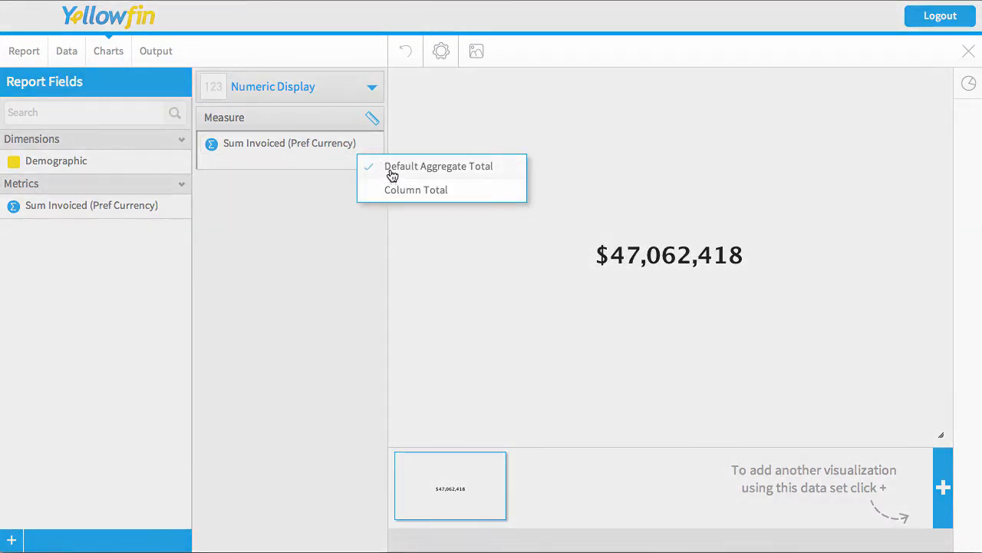
pyautogui.click(439, 165)
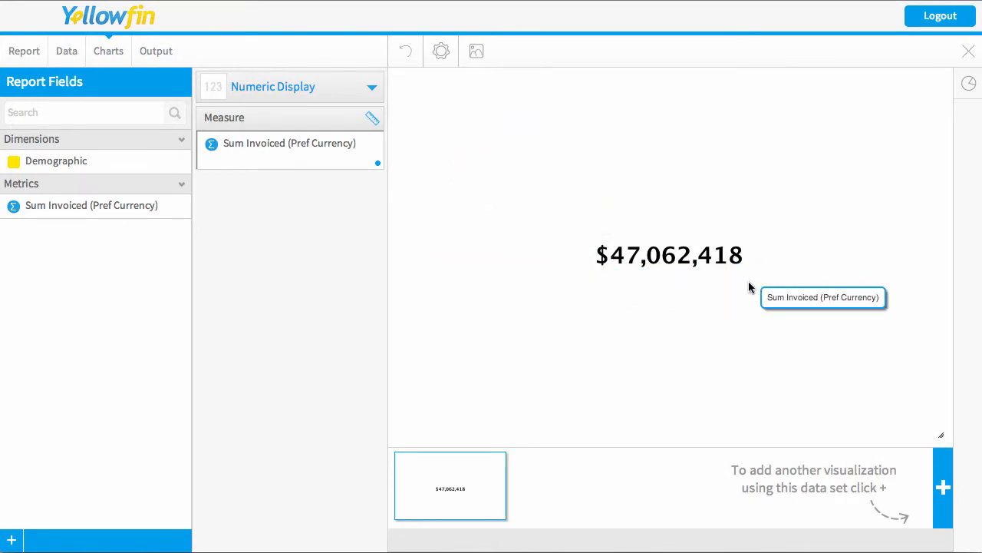
pyautogui.moveTo(455, 73)
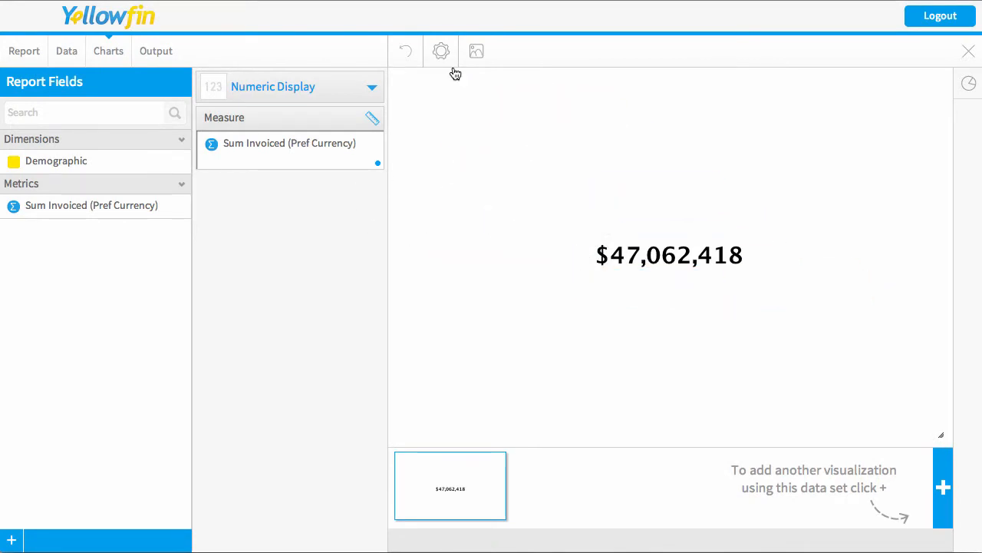
# Style the displayed total in a custom bold, blue, 30px SansSerif font.
pyautogui.click(441, 50)
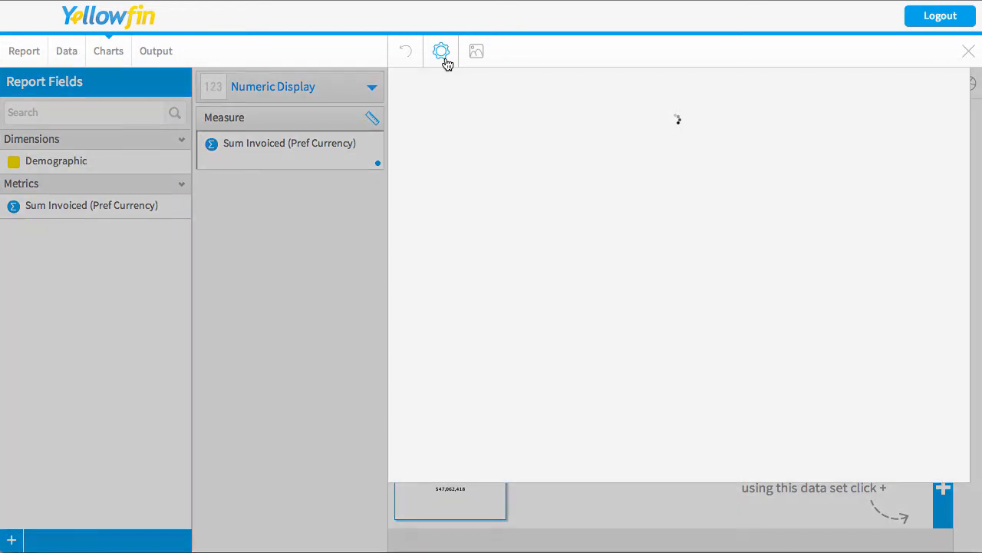
pyautogui.click(441, 51)
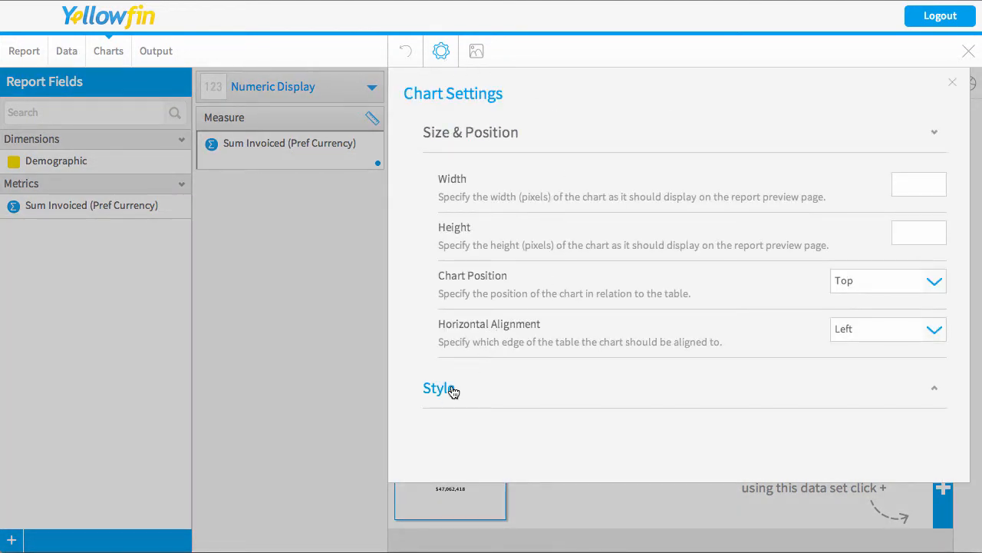
pyautogui.click(439, 388)
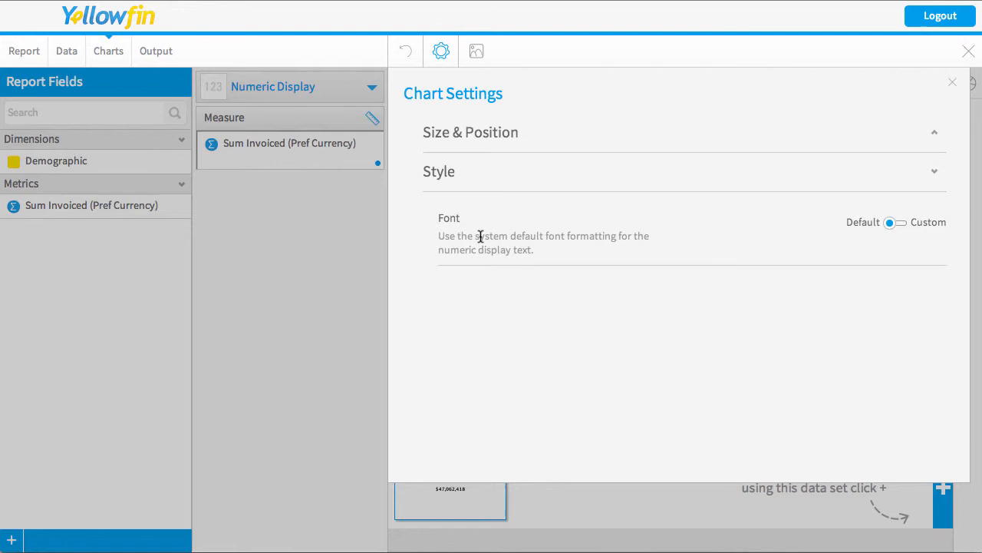
pyautogui.click(897, 223)
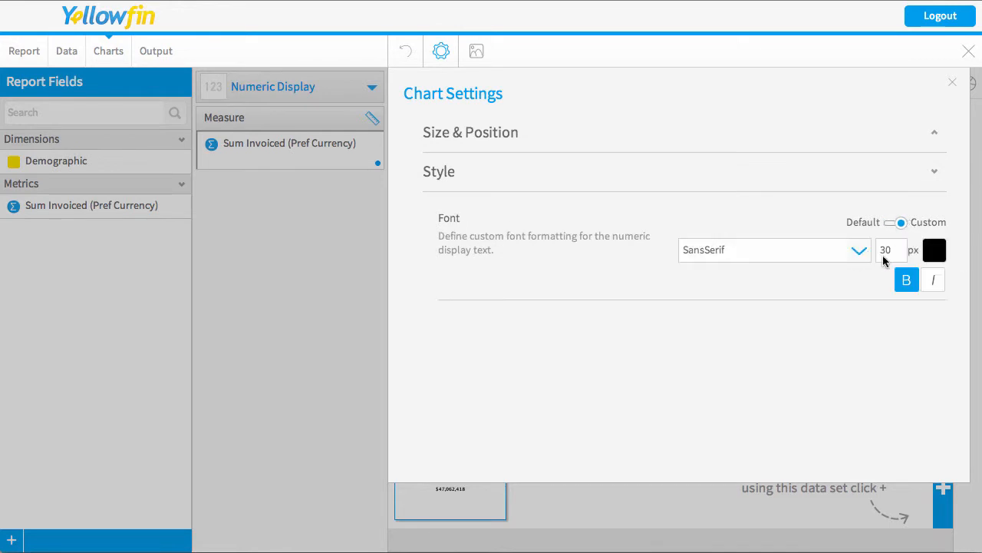
pyautogui.click(934, 250)
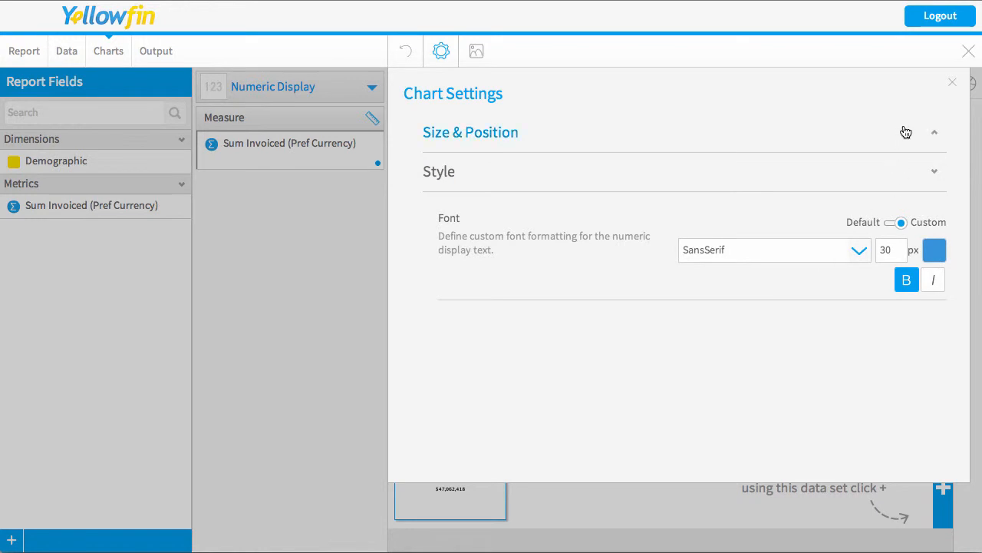
pyautogui.click(952, 83)
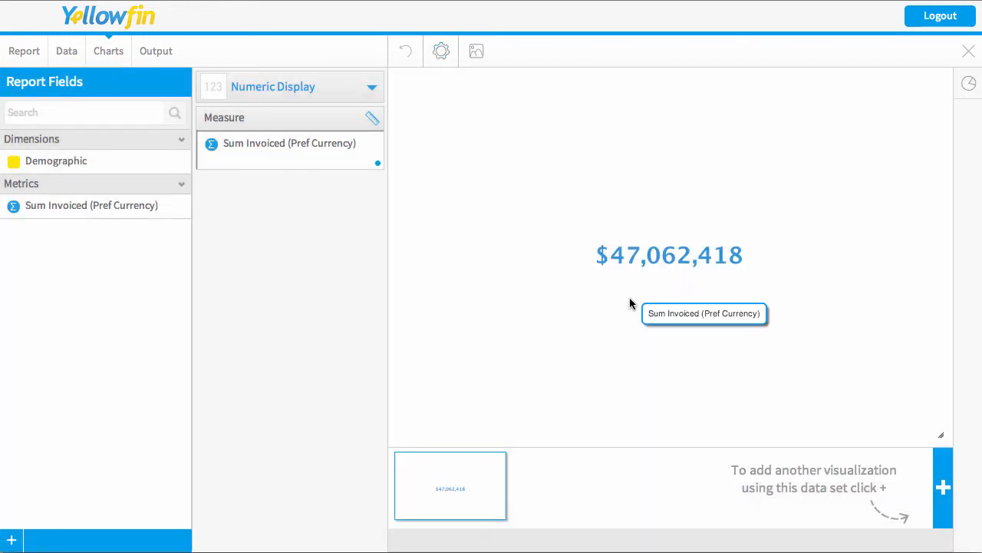